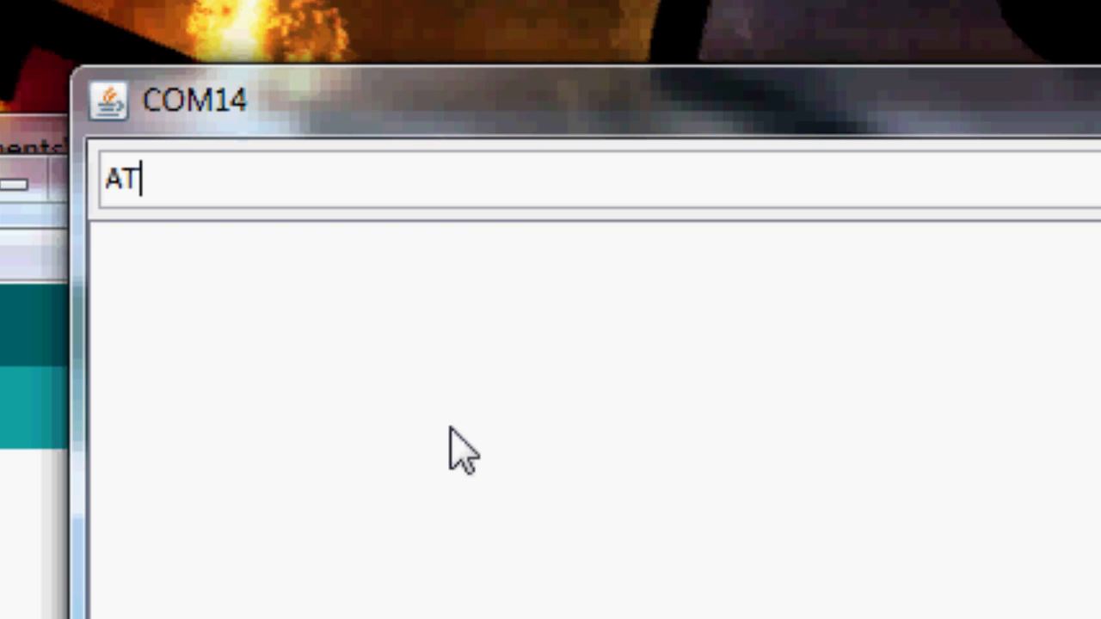
# Step: Send the AT test command on COM14 and confirm the module replies OK
pyautogui.press('Return')
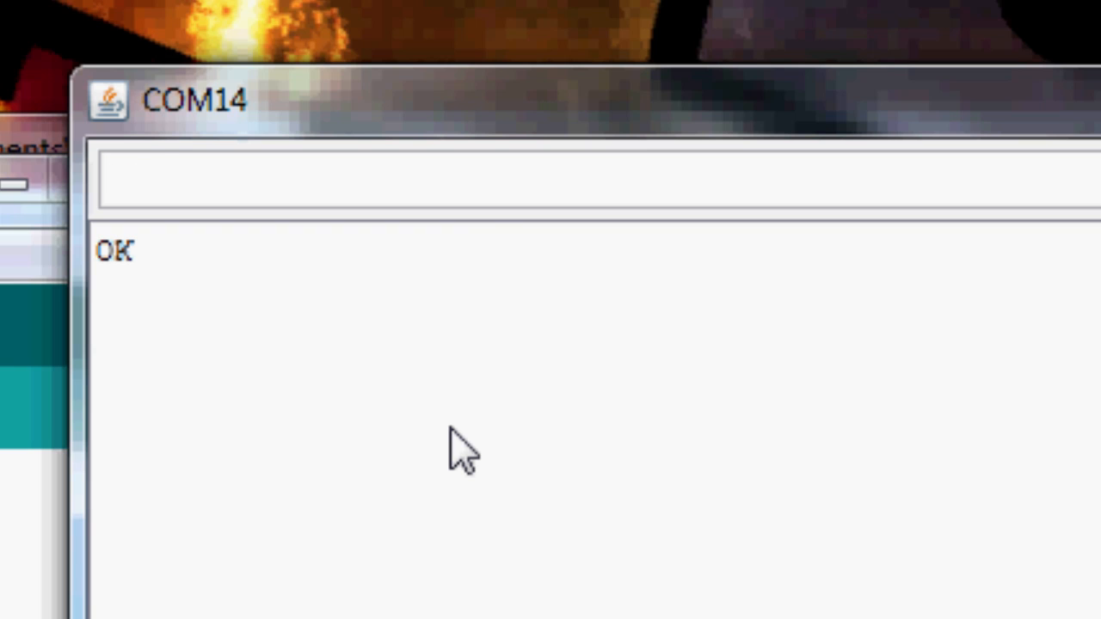
# Step: Send AT+BAUD3 to the module and confirm the OK4800 reply
pyautogui.write('AT+BAU')
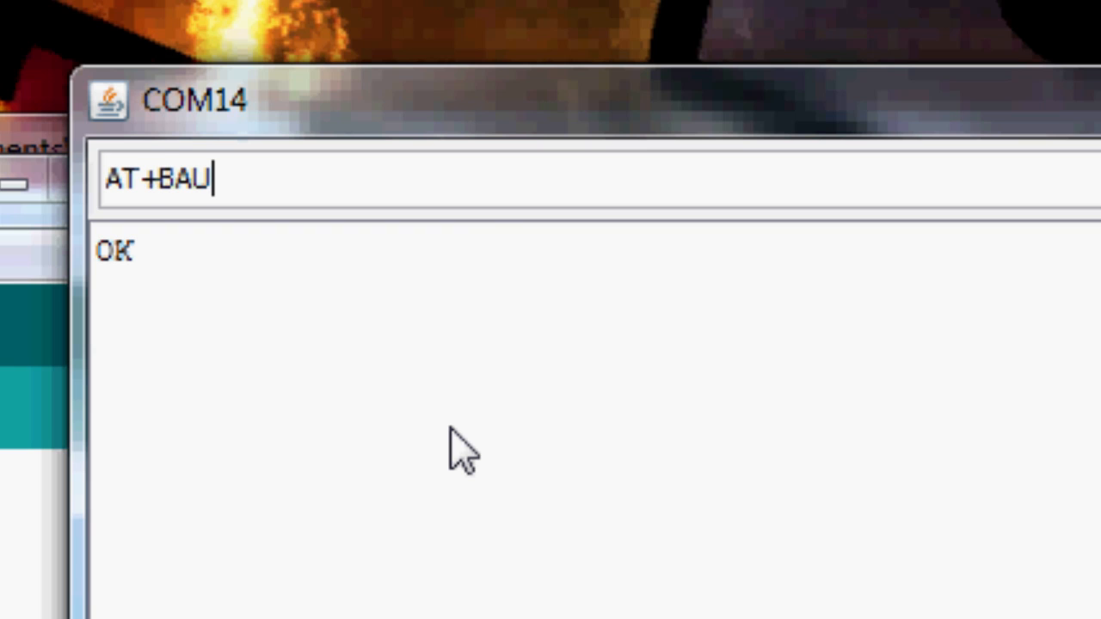
pyautogui.write('D3')
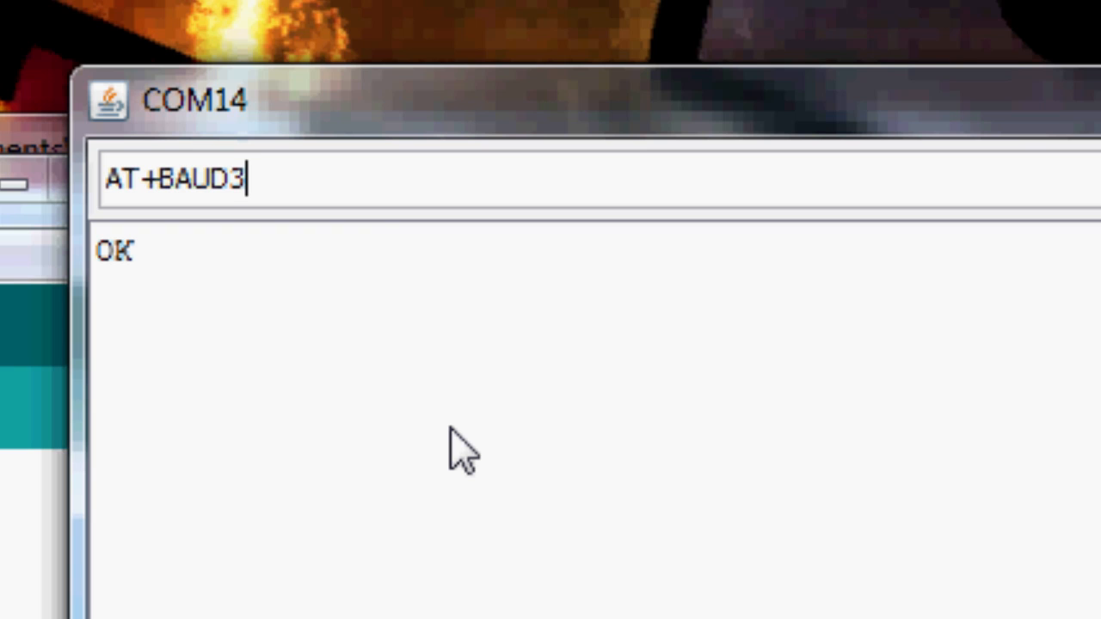
pyautogui.press('Return')
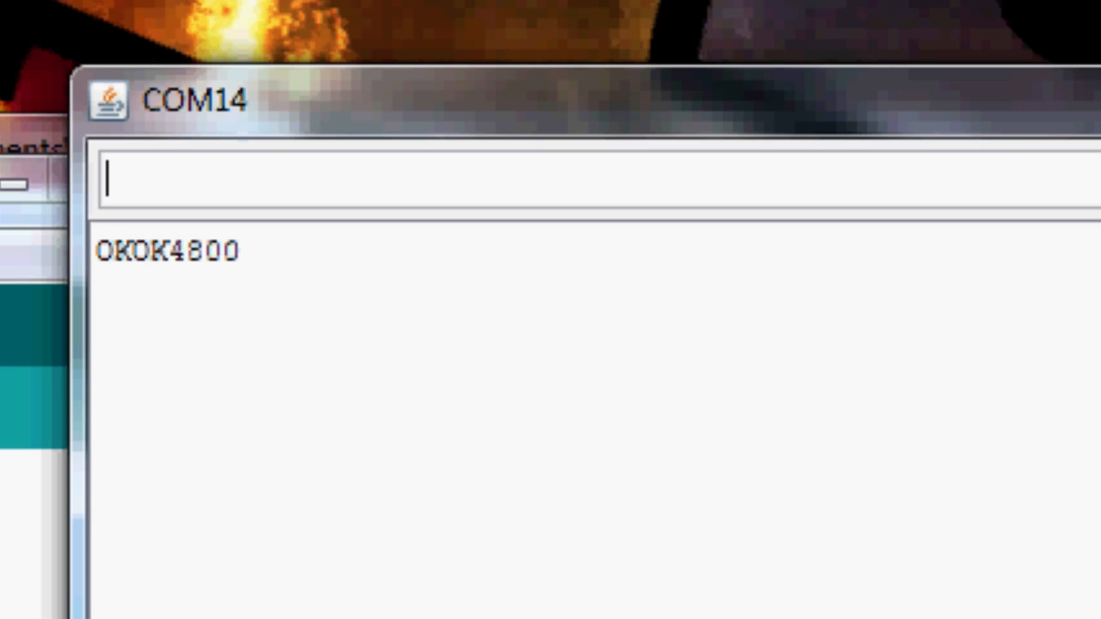